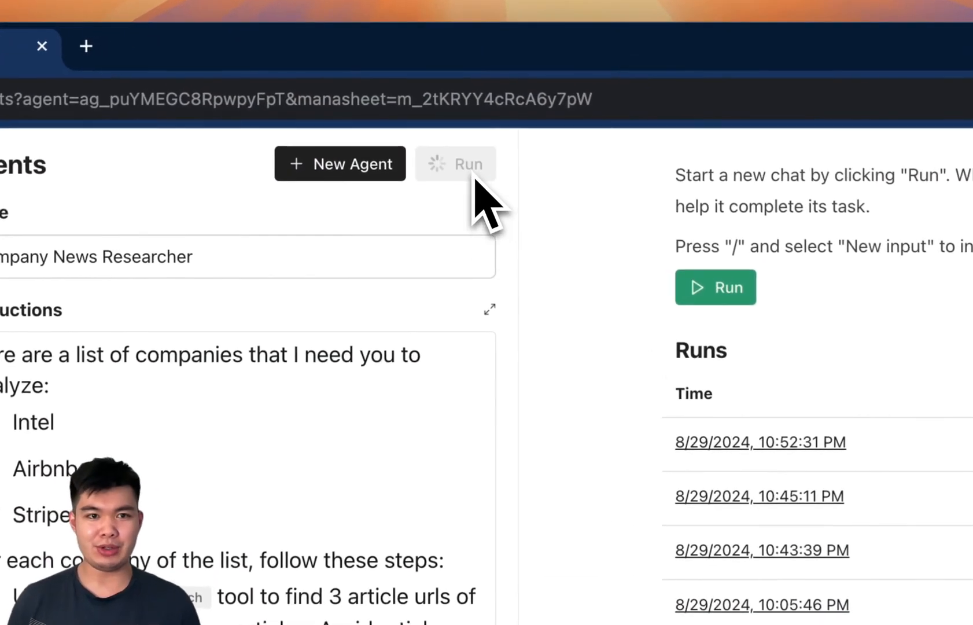
Start a run of the Company News Researcher agent and type / after Stripe in the instructions.
left_click(455, 163)
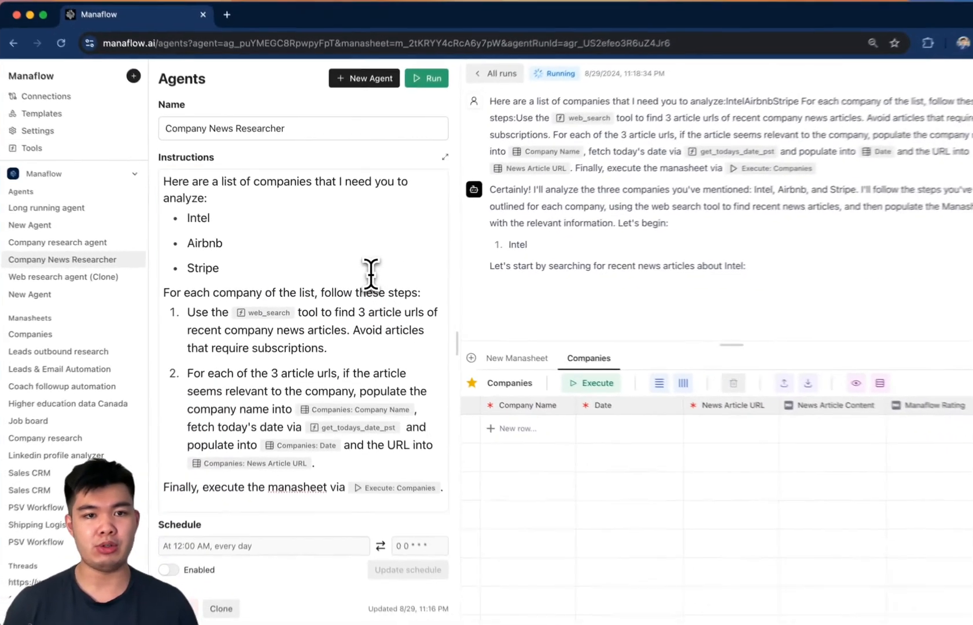
type("/")
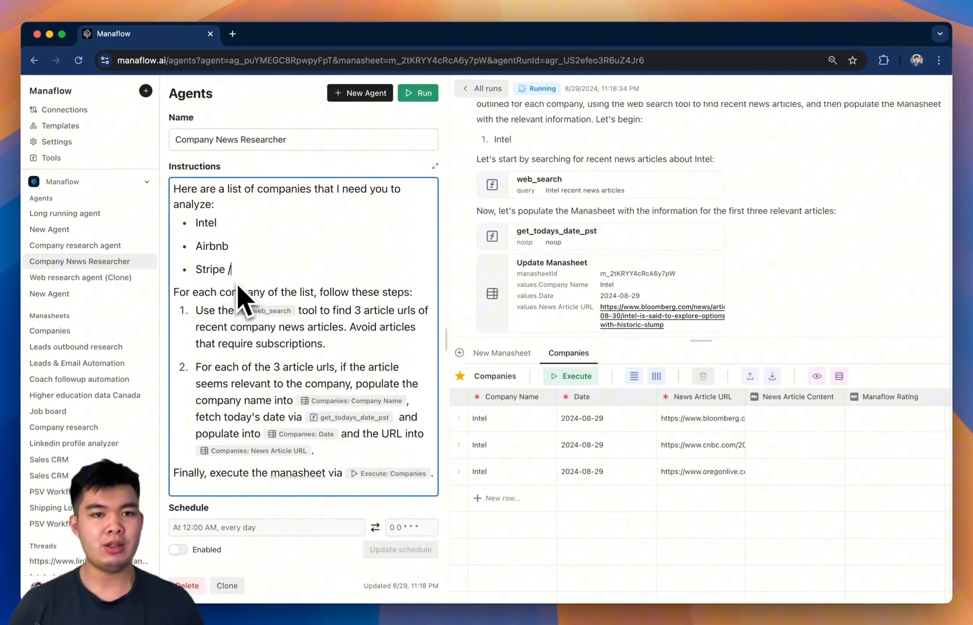
Insert a get_stock_price tool call after Stripe and open its tool details.
type("/")
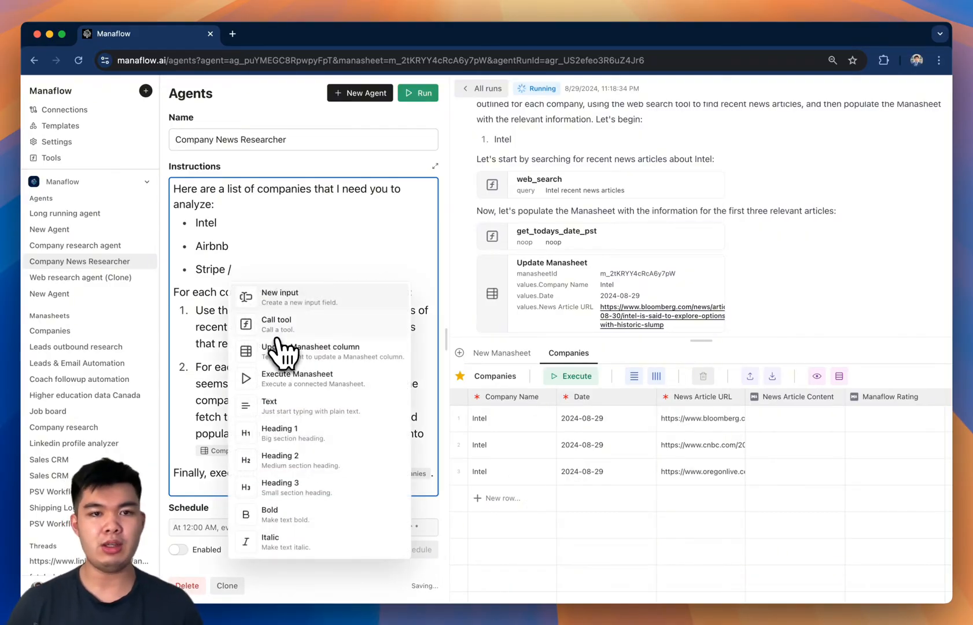
left_click(277, 323)
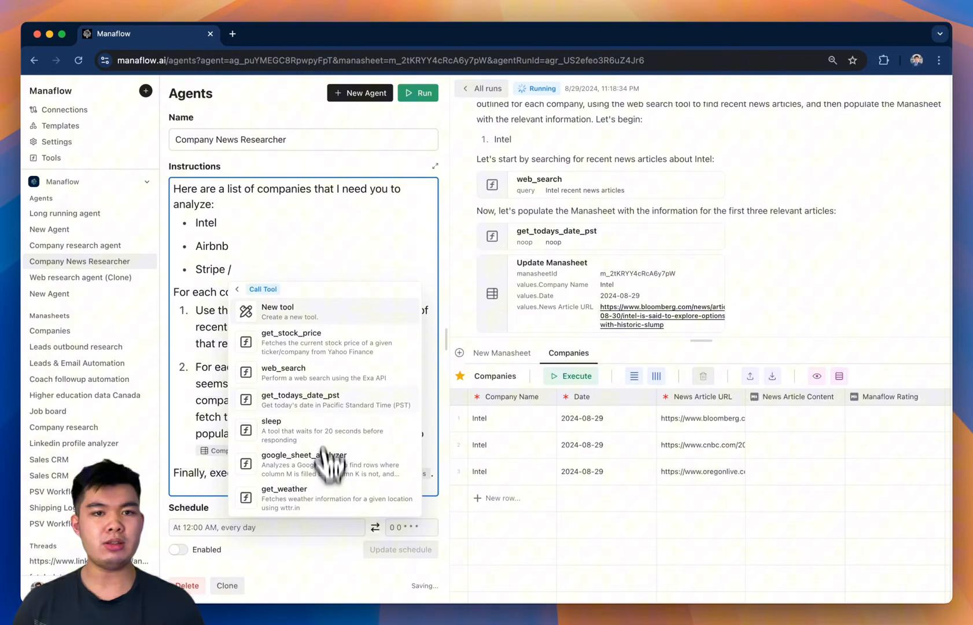
left_click(291, 333)
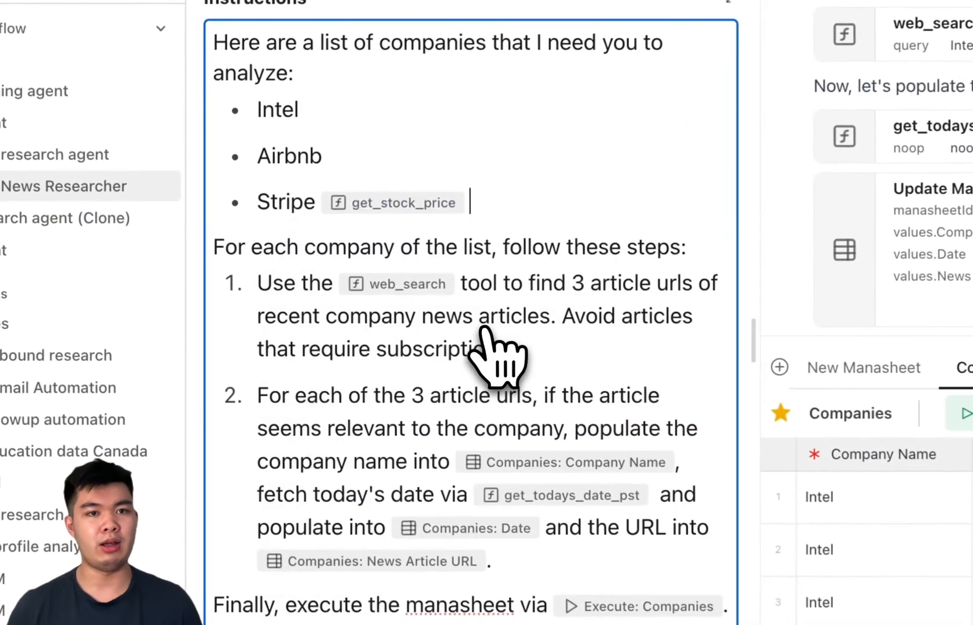
left_click(392, 202)
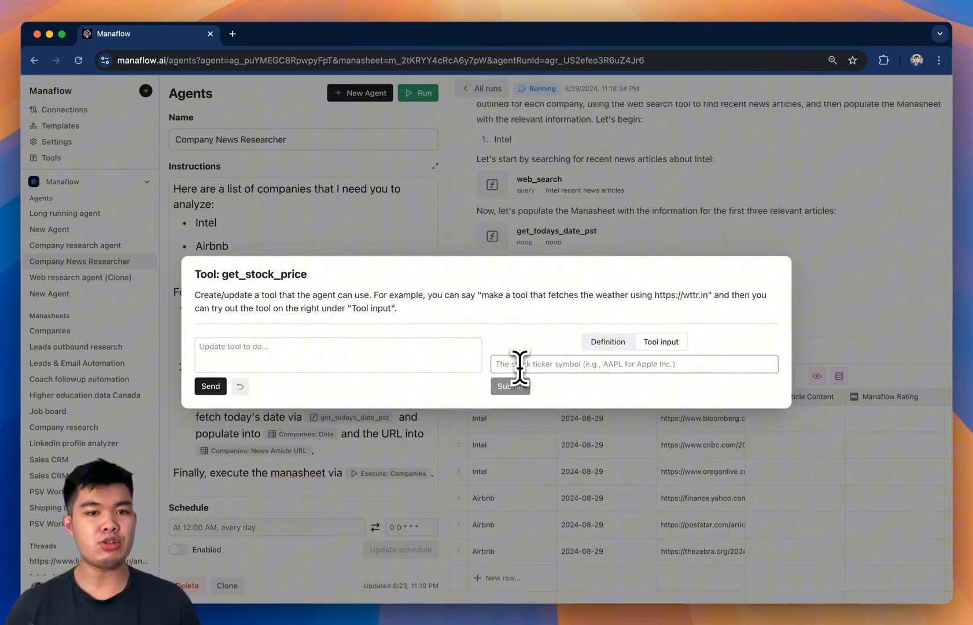
Test-run get_stock_price with the ticker AAPL.
type("AAPL")
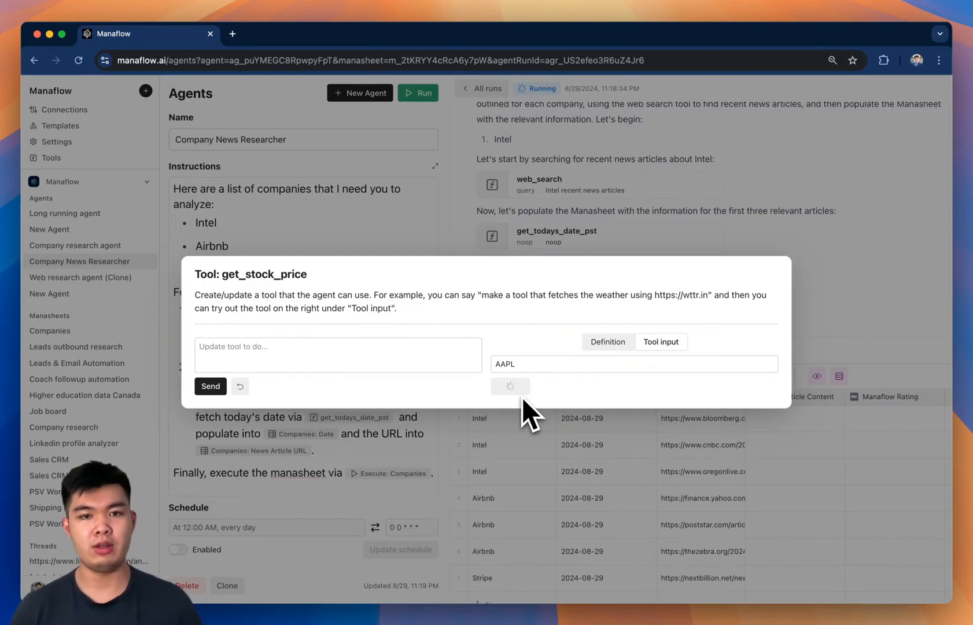
left_click(509, 385)
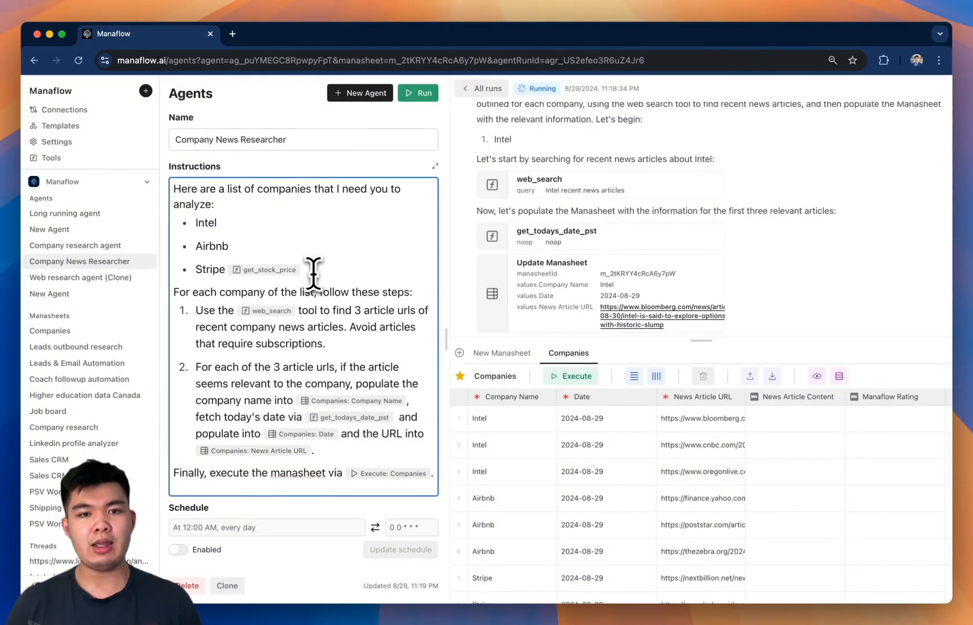
Inspect a Stripe Update Manasheet step in the run log while rows generate content.
scroll("down", 3)
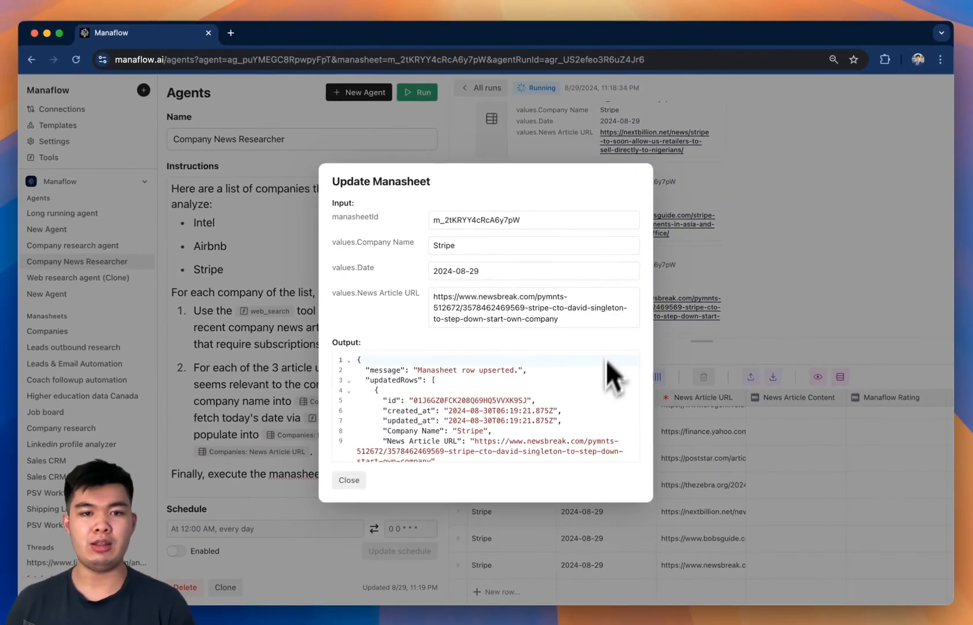
left_click(349, 480)
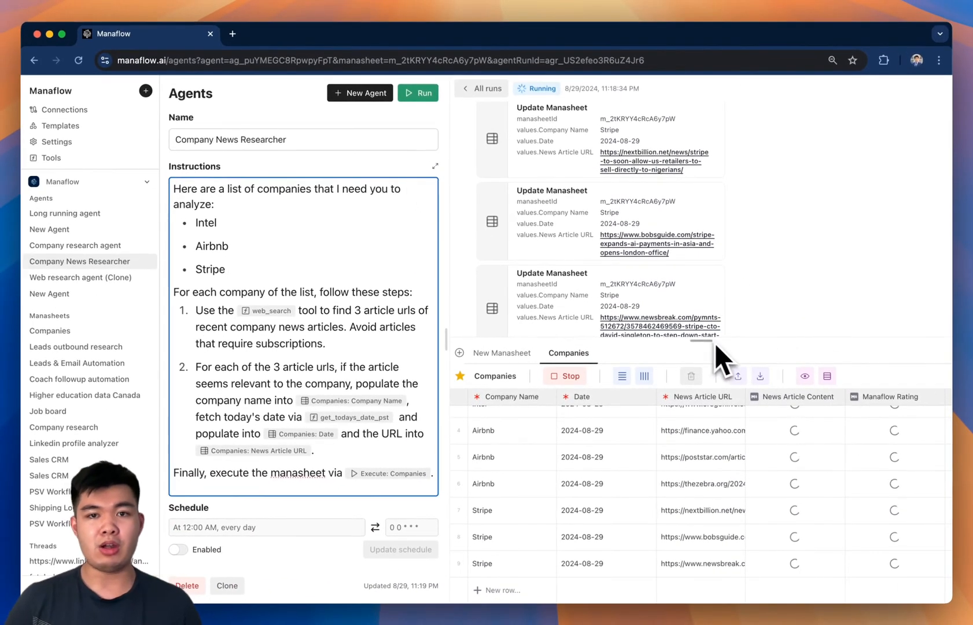
scroll("up", 3)
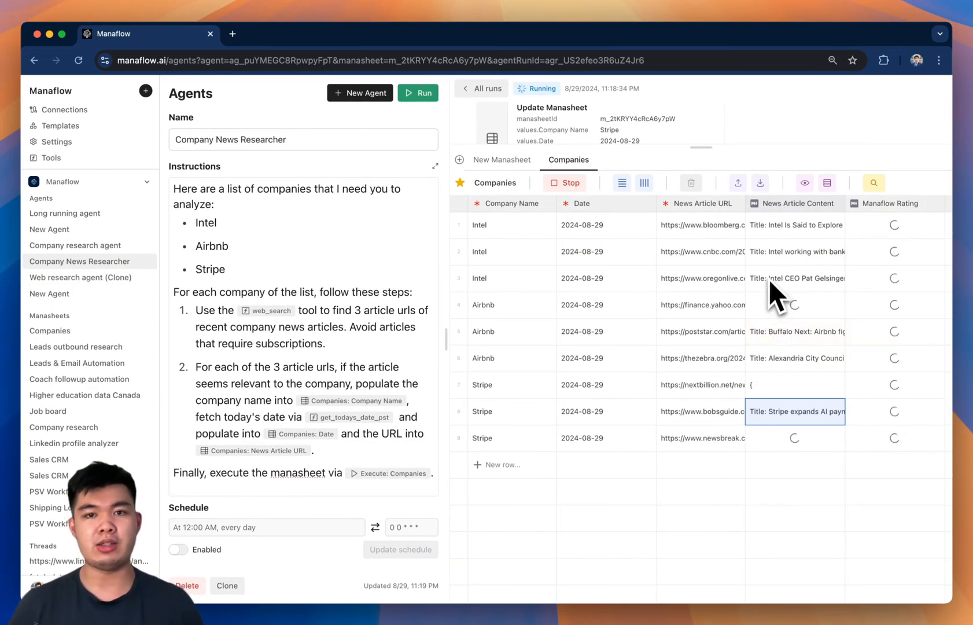
mouse_move(780, 251)
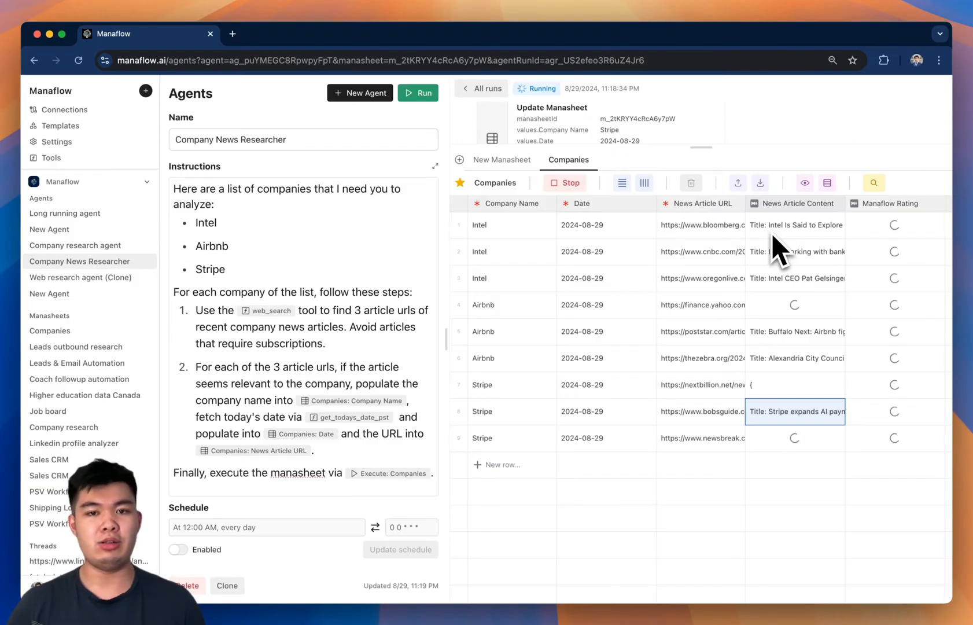
Scroll to watch News Article Content and Manaflow Rating cells populate, reaching Stripe's 8.30.
scroll("down", 3)
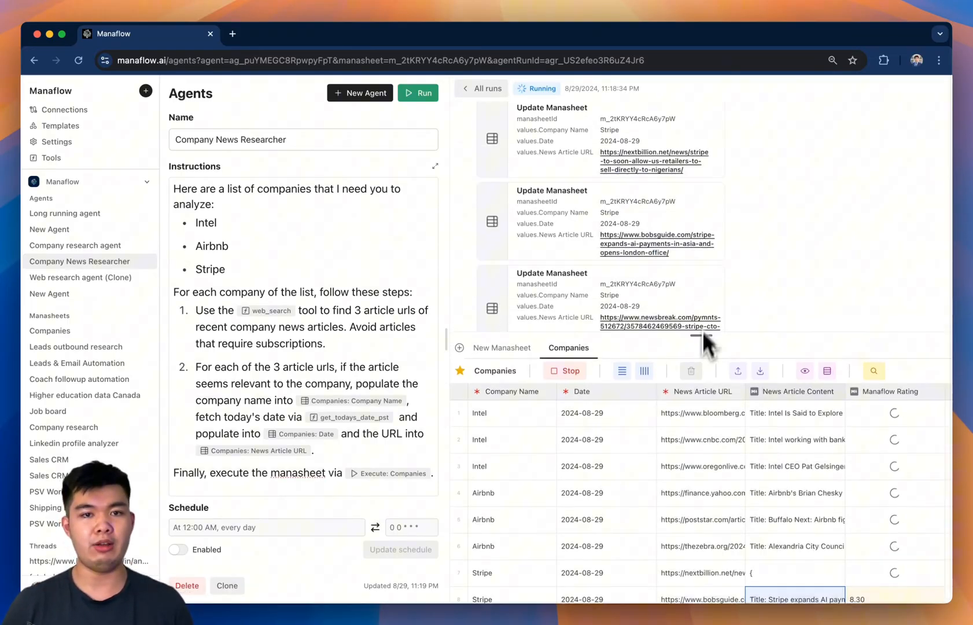
scroll("down", 3)
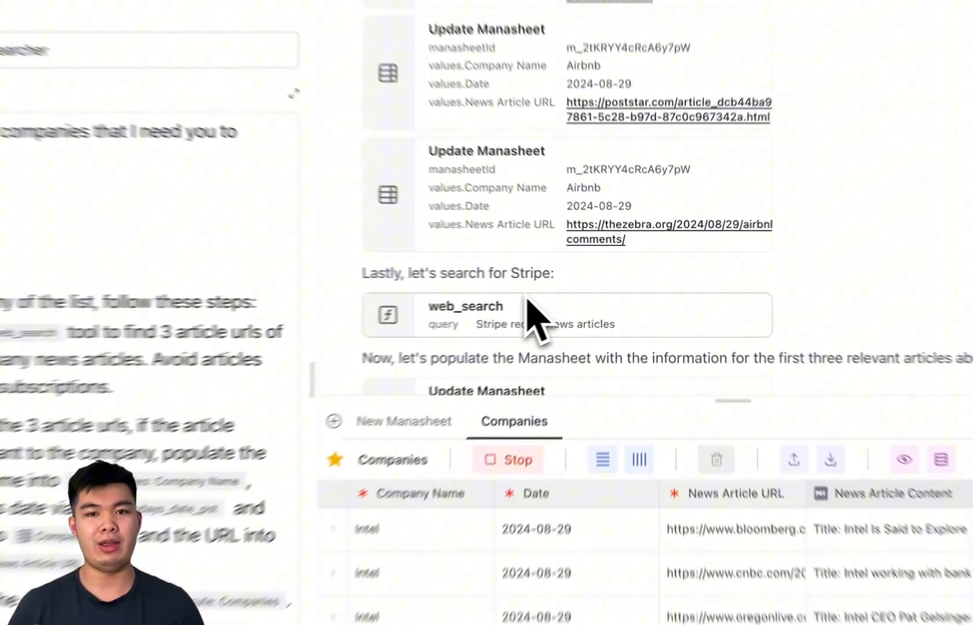
Review the Stripe web_search query and results, then close them.
left_click(466, 314)
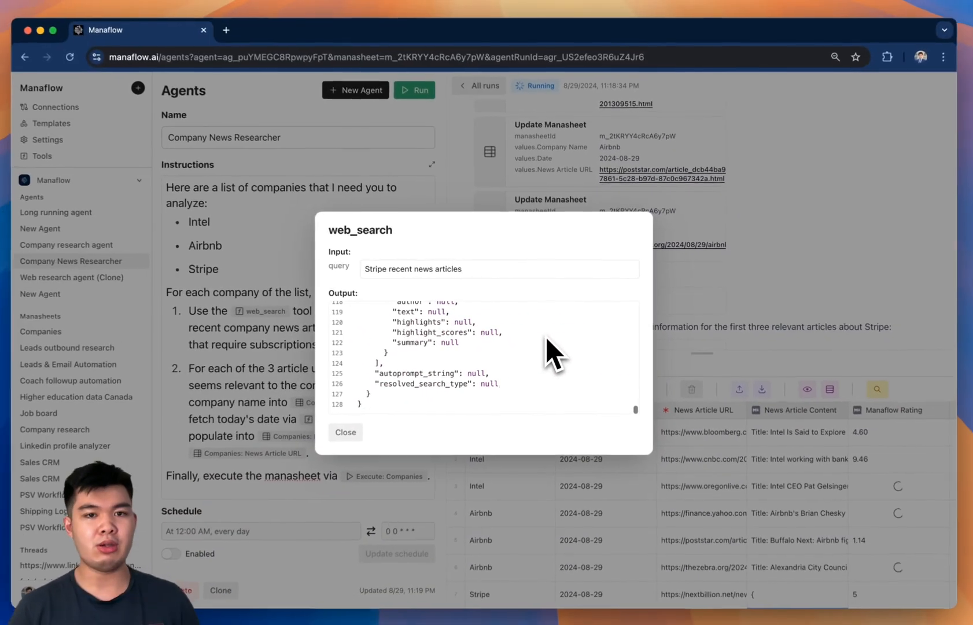
left_click(345, 432)
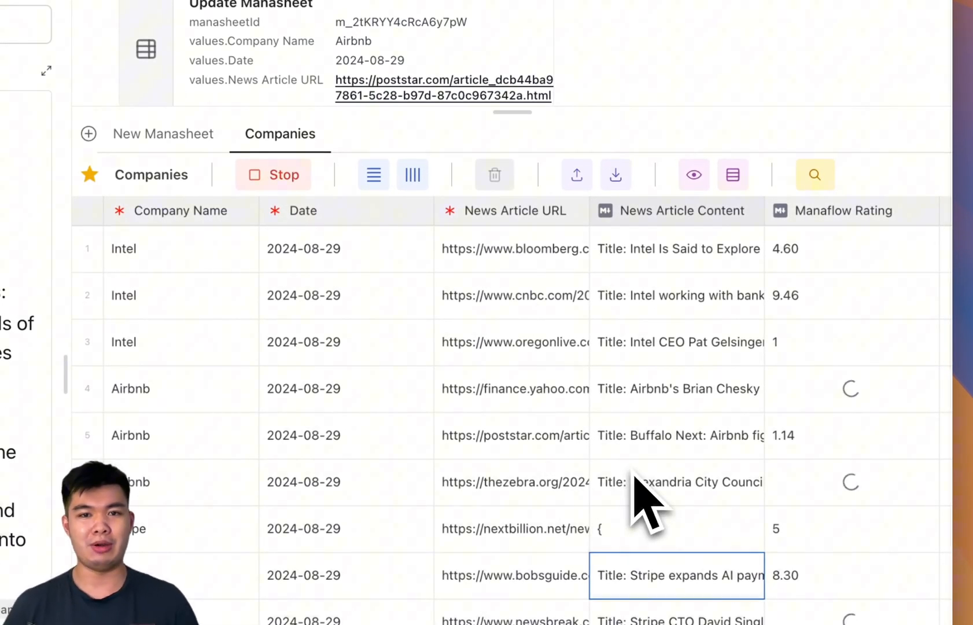
Expand row 3's Intel CEO article content and scroll through its summary and quotes.
left_click(676, 342)
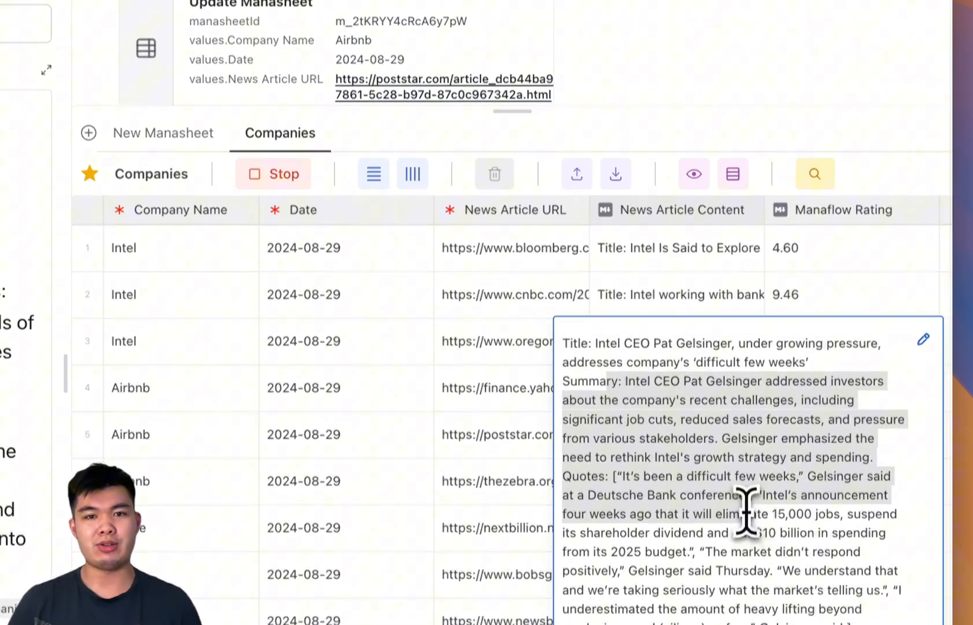
scroll("down", 3)
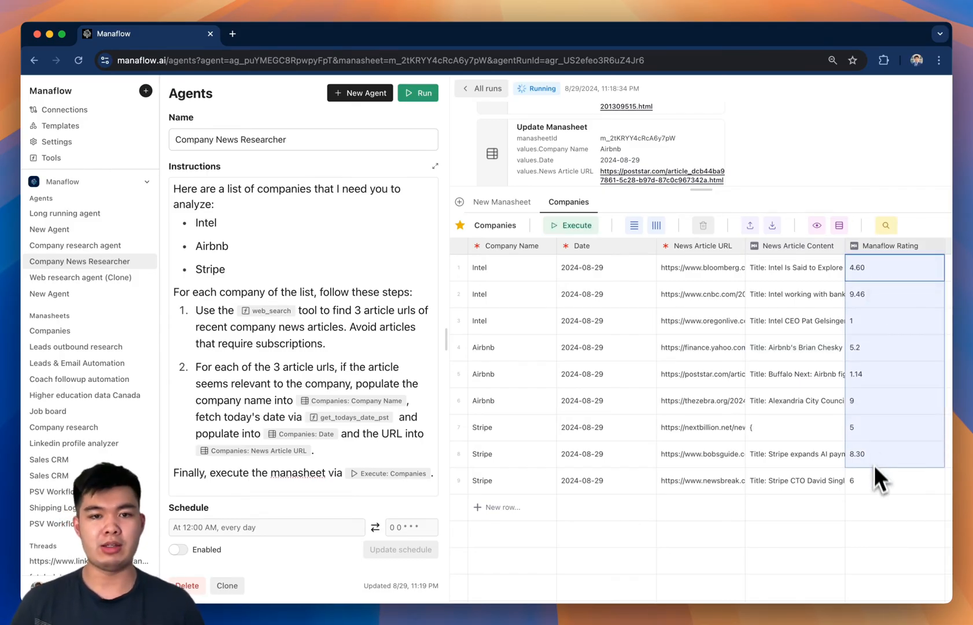
Set the agent's schedule to 'Every day at 9am' and enable it.
left_click(606, 427)
type("Every day at")
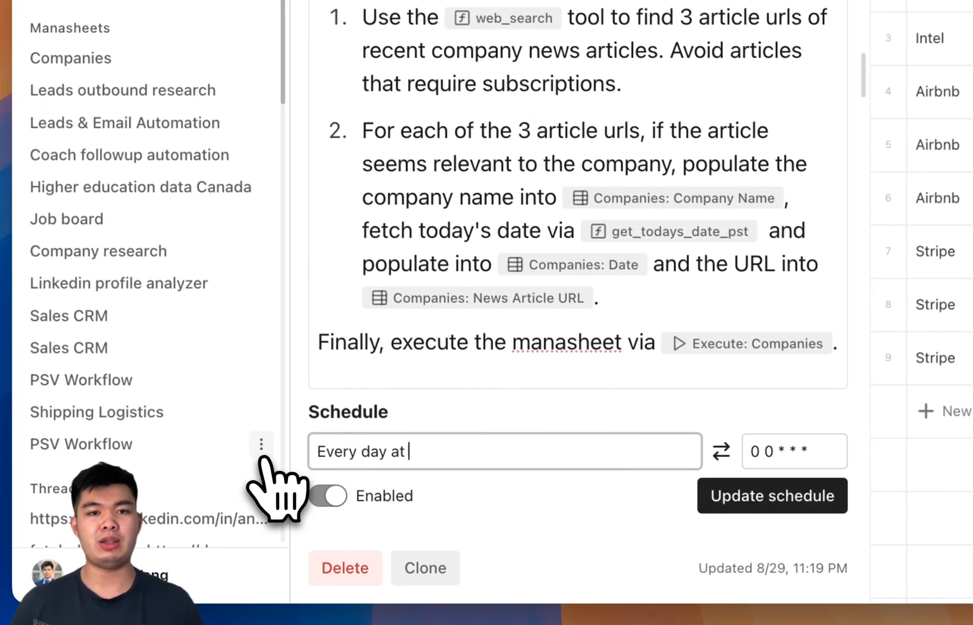
type("9am")
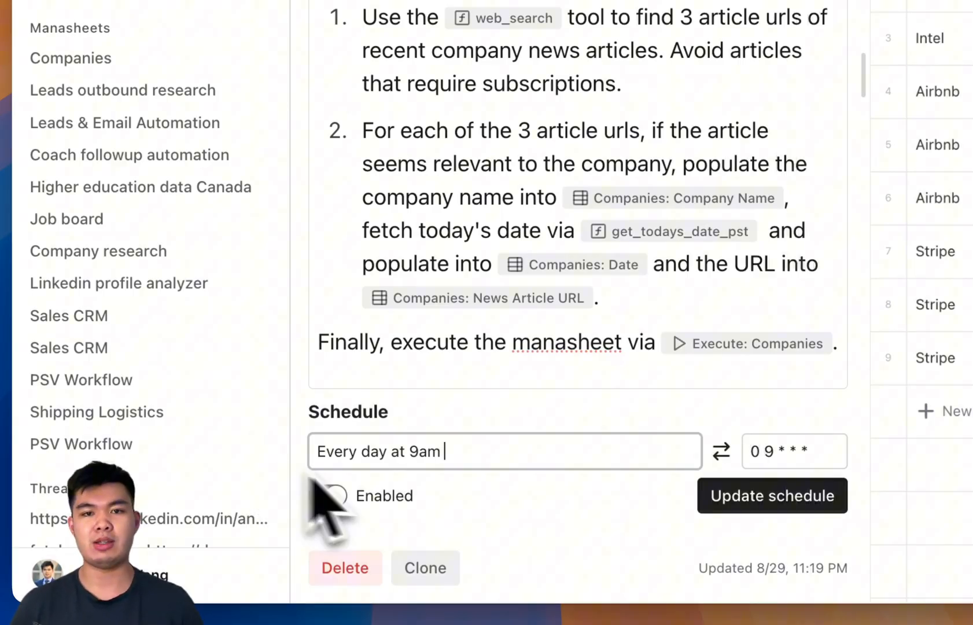
left_click(772, 495)
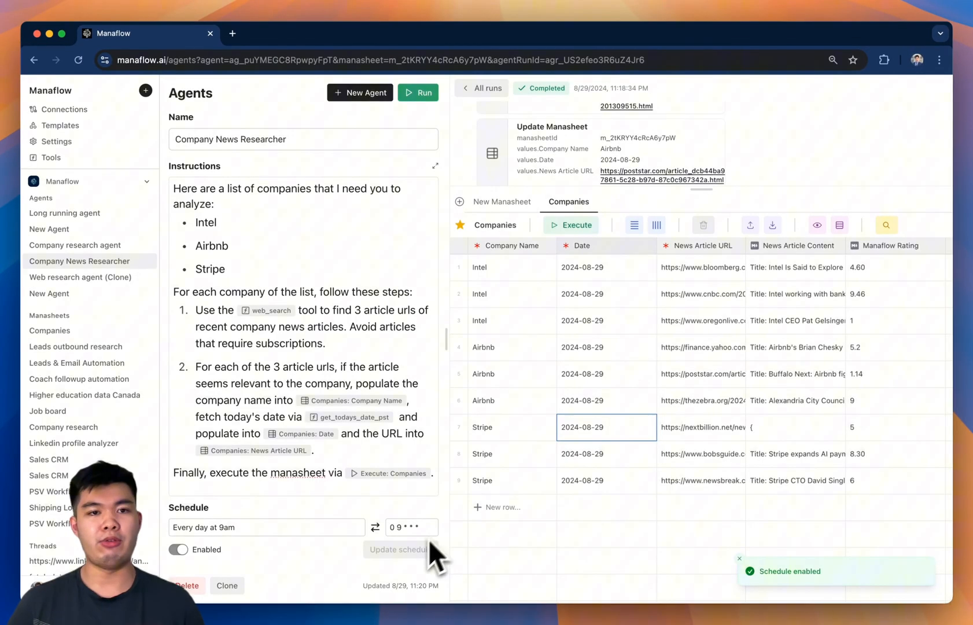
mouse_move(577, 469)
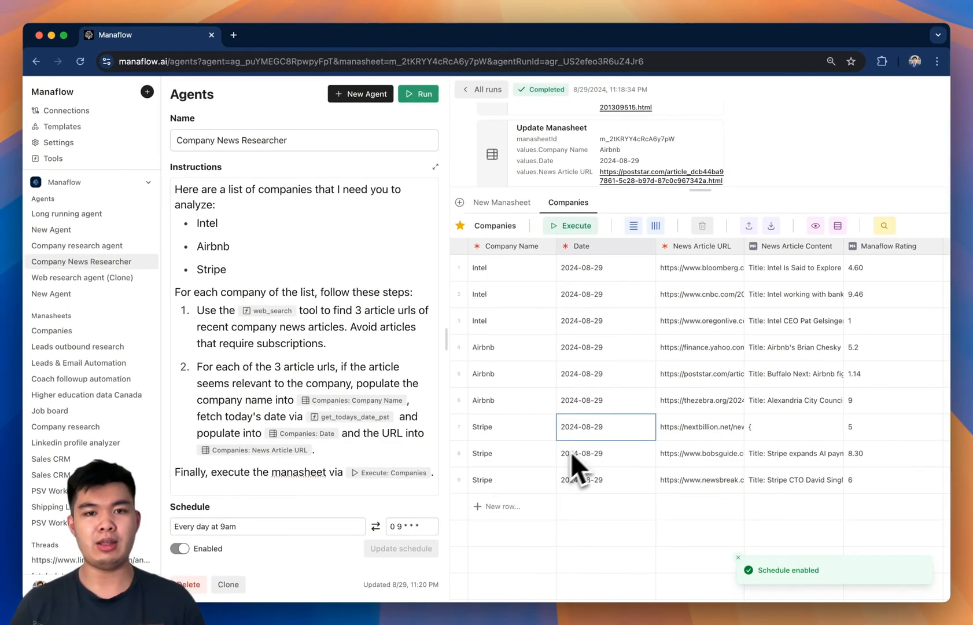